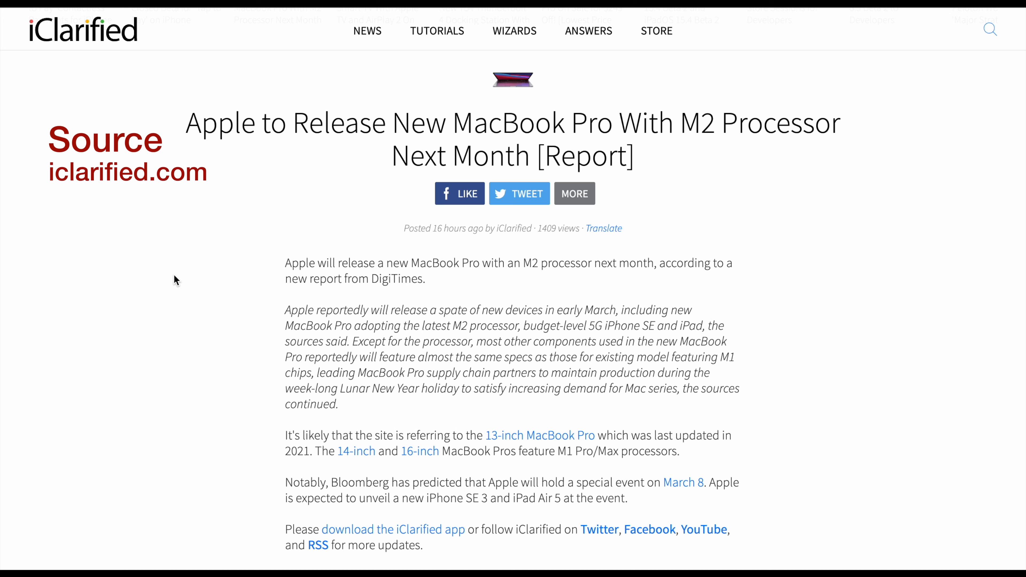
scroll(down, 3)
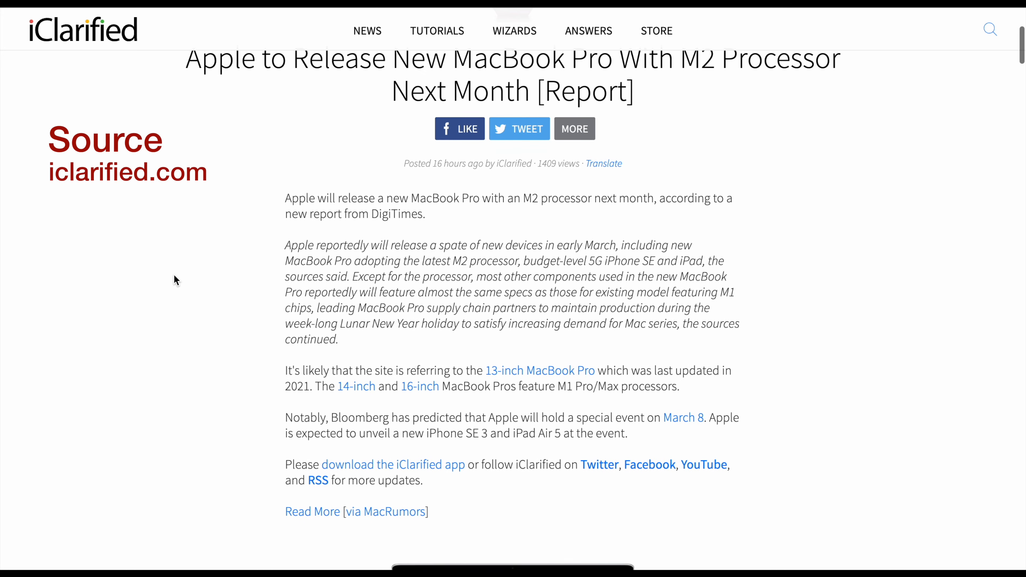
scroll(down, 3)
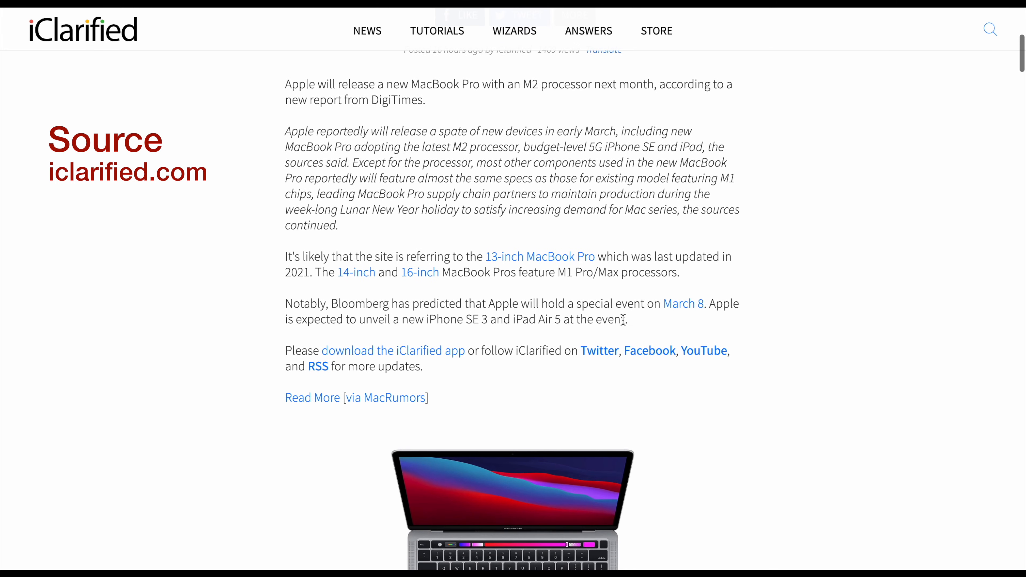
mouse_move(814, 304)
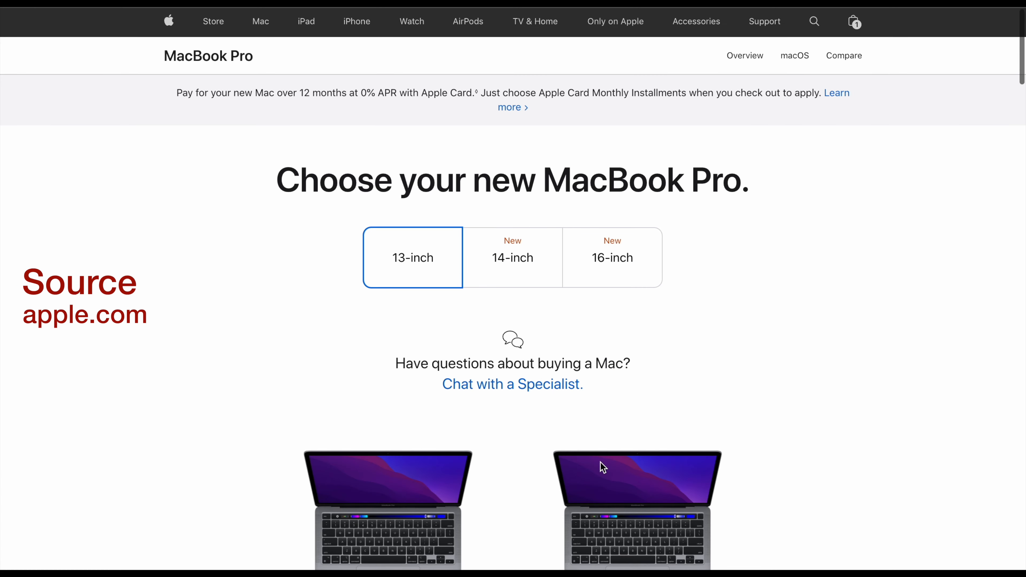
scroll(down, 3)
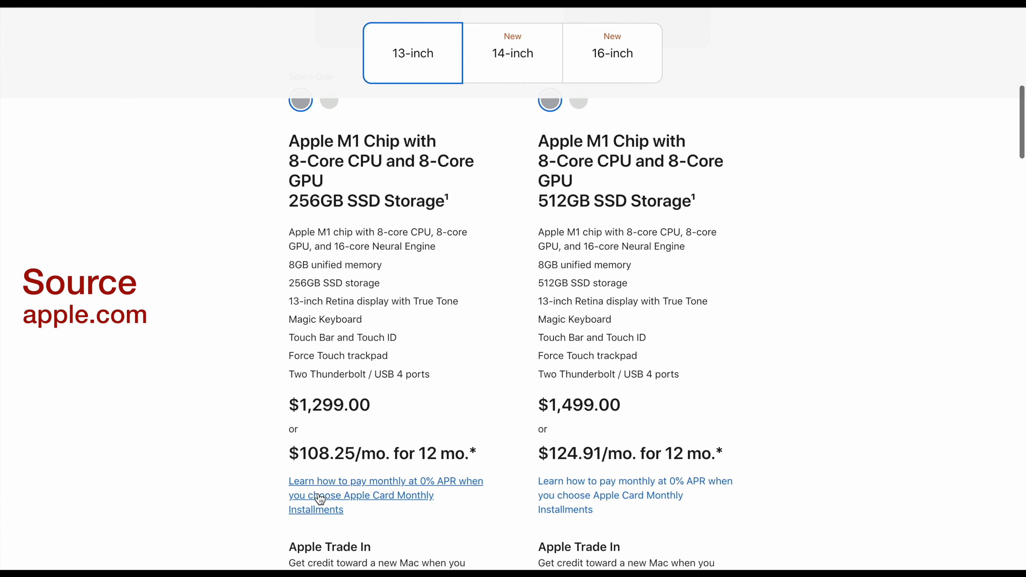
scroll(down, 3)
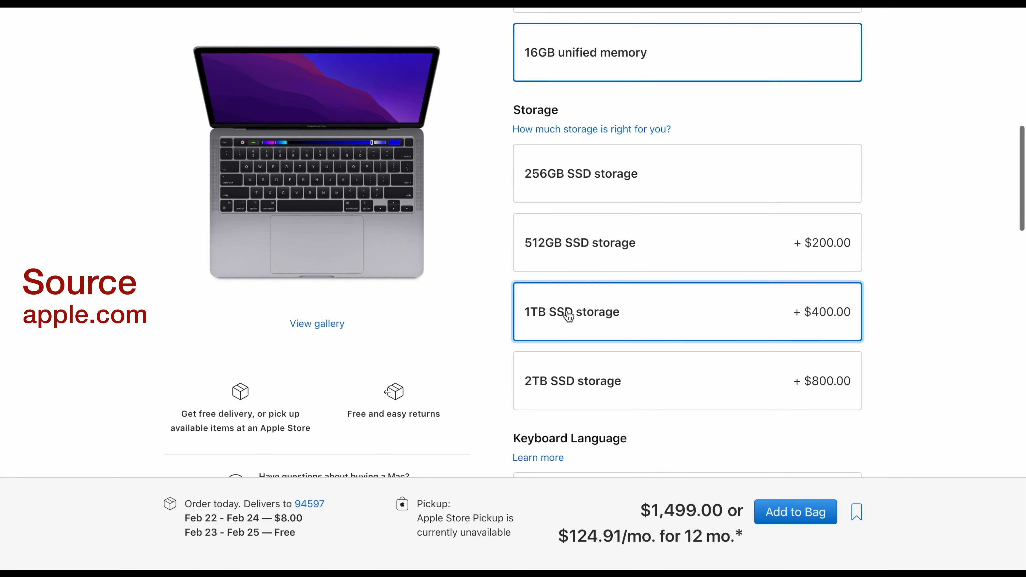
scroll(up, 3)
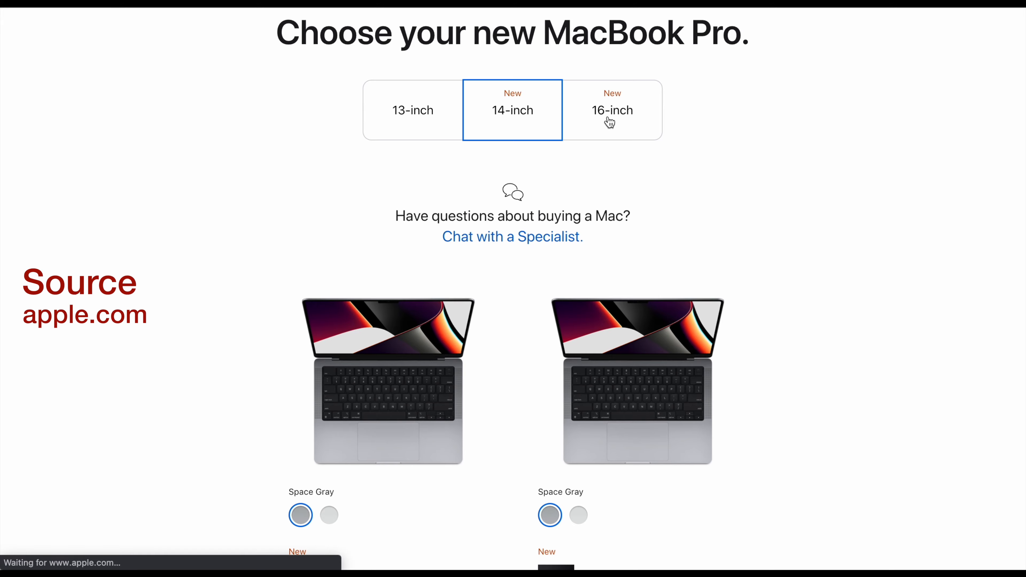
mouse_move(548, 113)
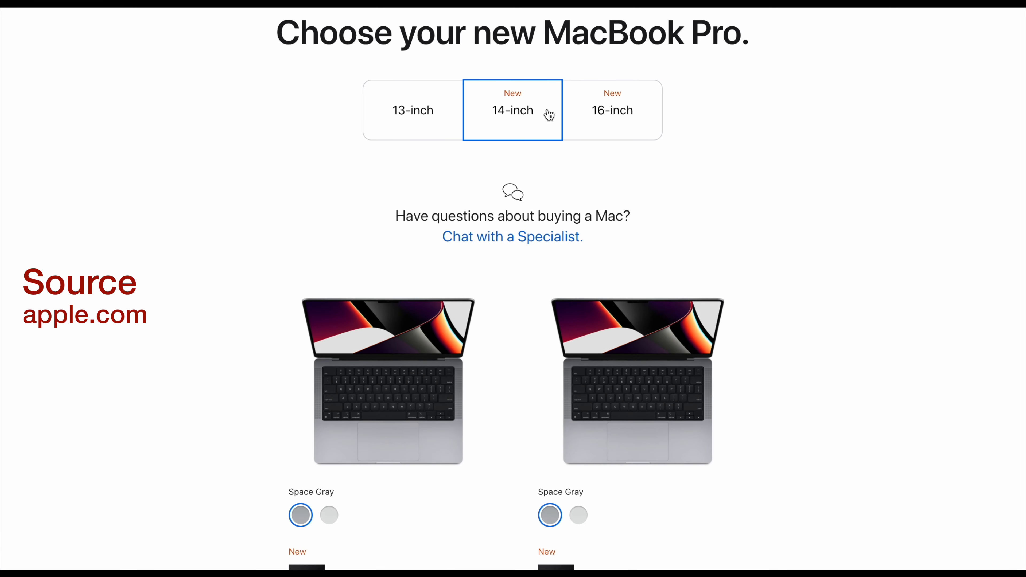